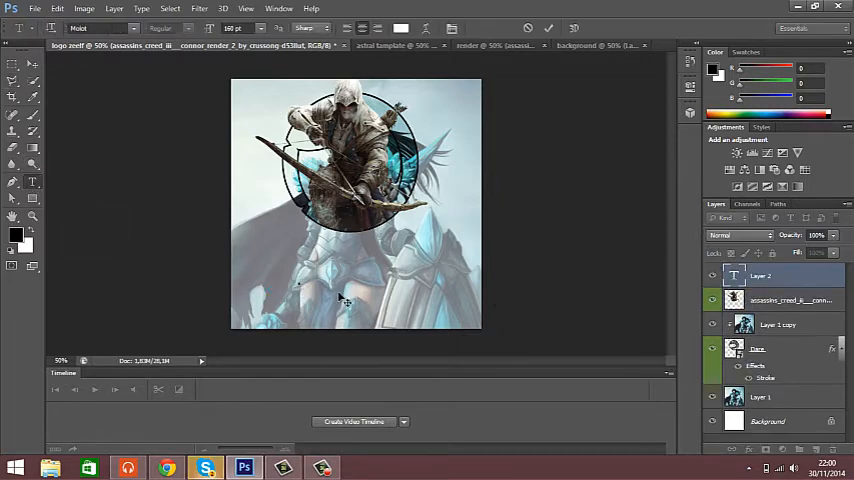
Add the text SWIFT, duplicate the layer, and give the text a Flag warp style.
type("SWIFT")
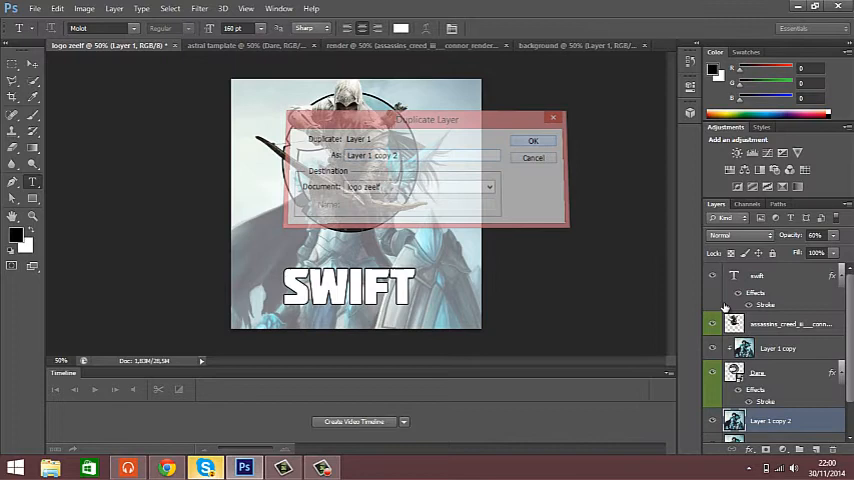
left_click(532, 140)
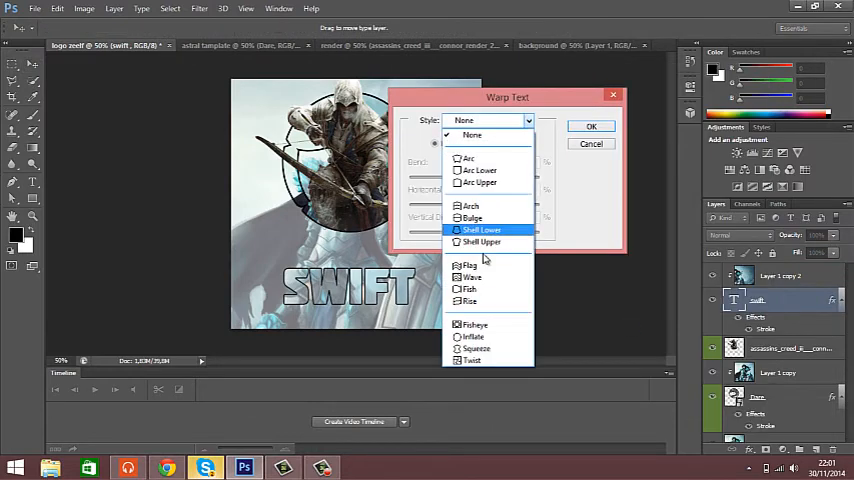
left_click(470, 264)
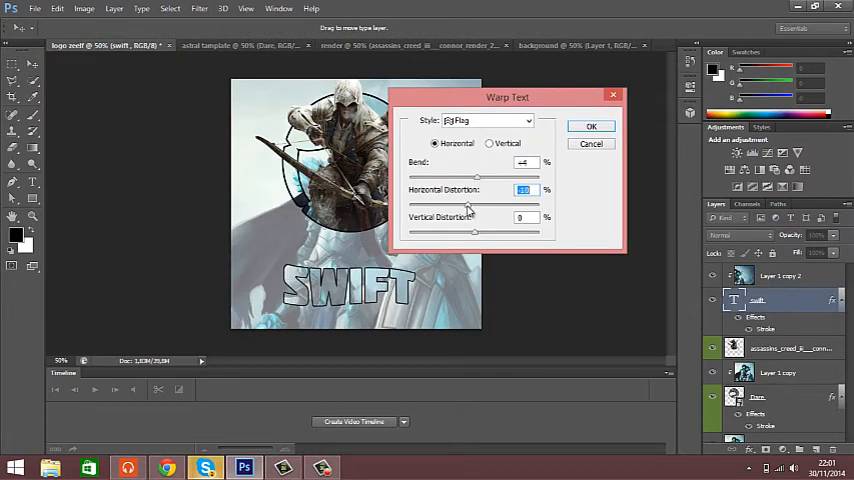